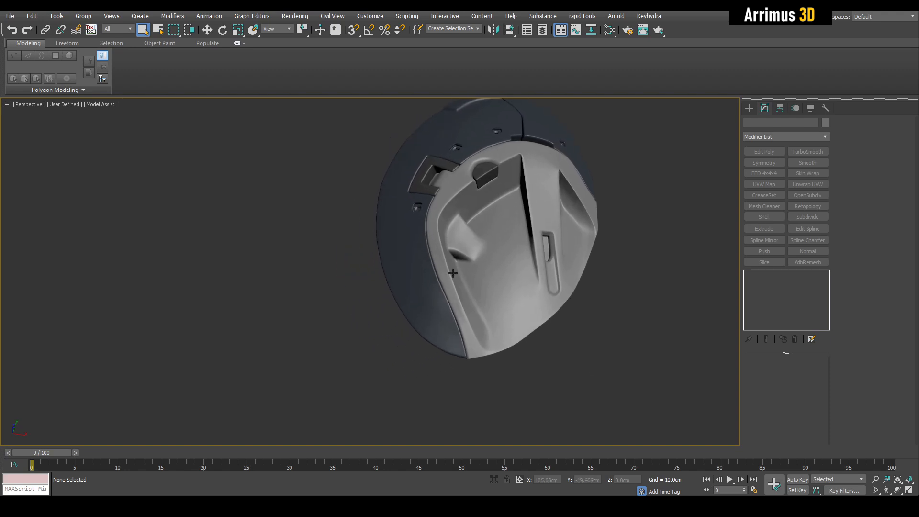
- Orbit and zoom in to frame the helmet's outer ring panel up close
drag(453, 273, 427, 333)
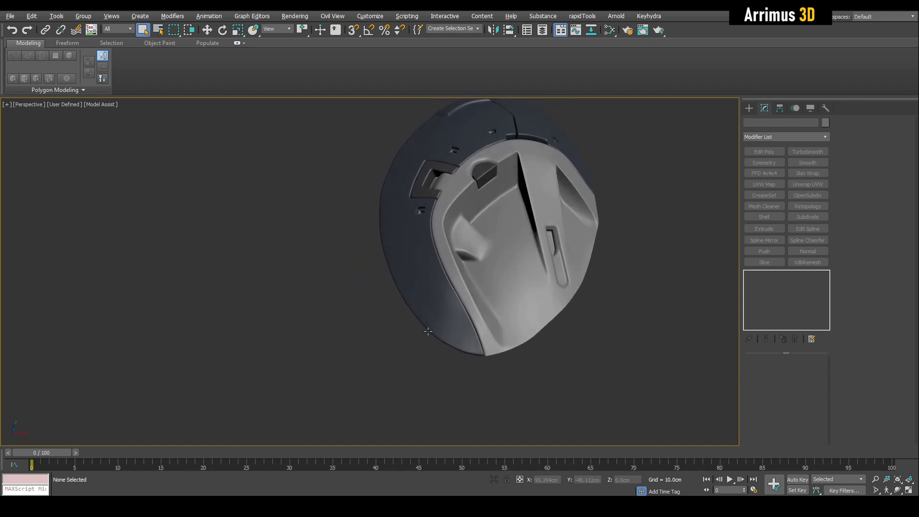
drag(426, 332, 432, 301)
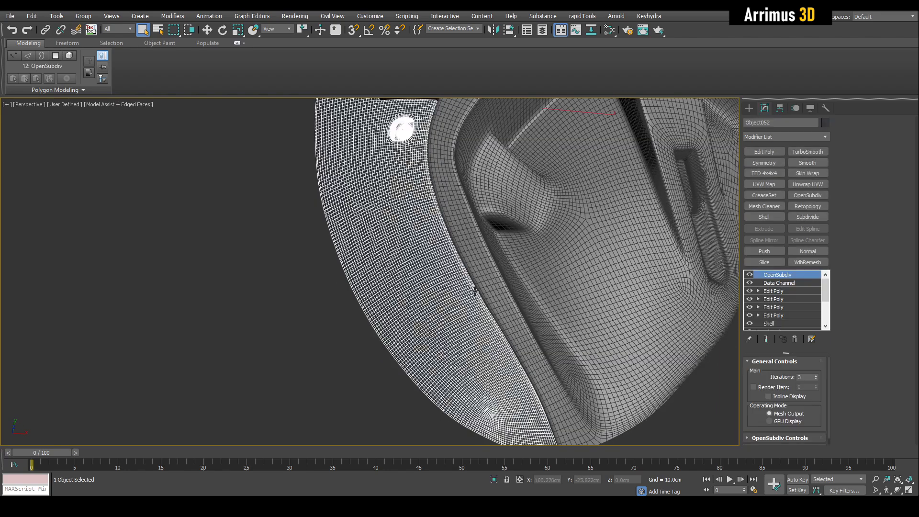
- Select the recess patch of polygons on the outer panel at the Edit Poly level, then go to Vertex mode
click(773, 291)
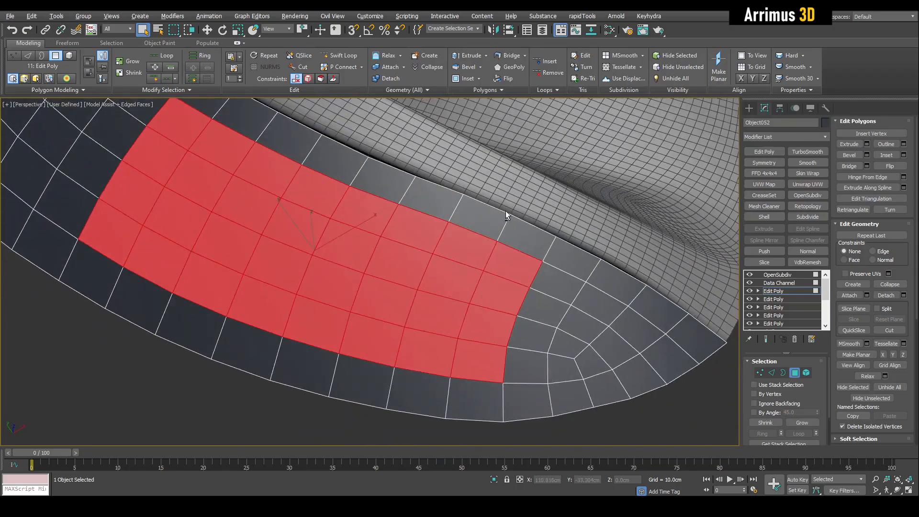
drag(505, 216, 431, 329)
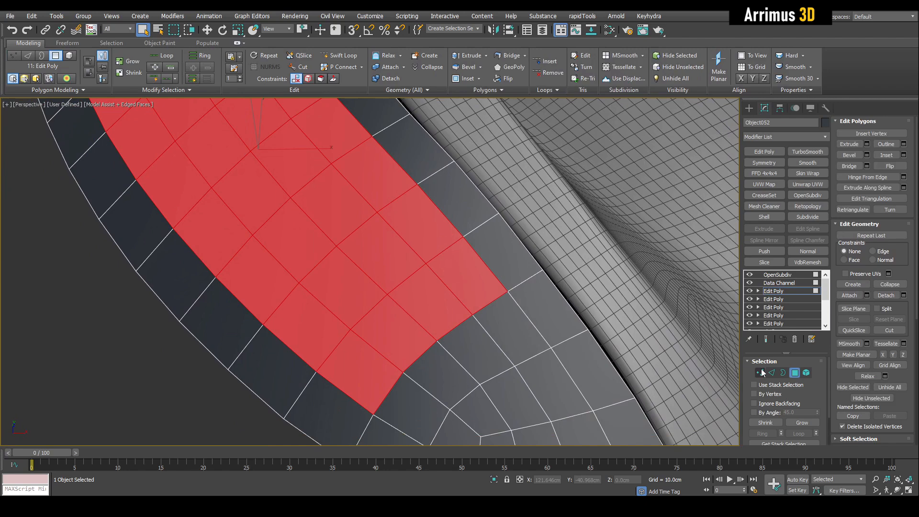
click(758, 372)
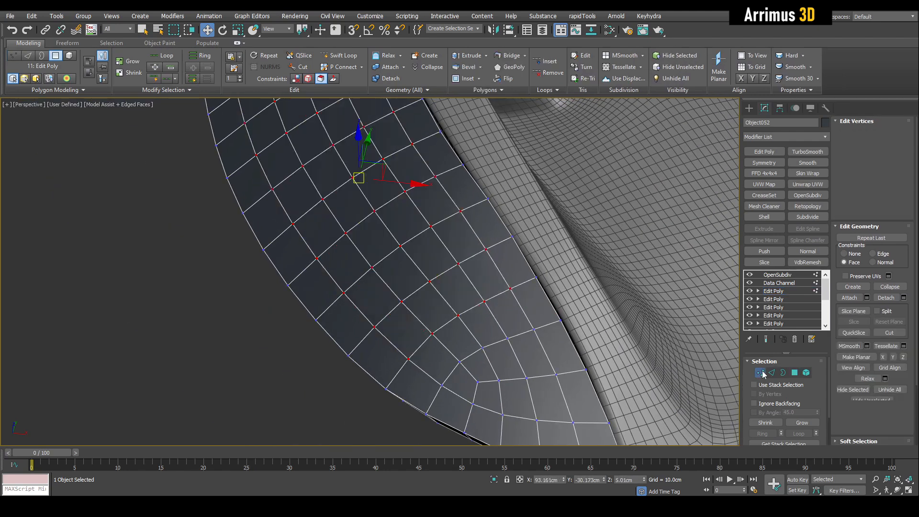
- With the Freeform Shift brush, push the corner vertices inward to round the patch into a pill shape
click(67, 44)
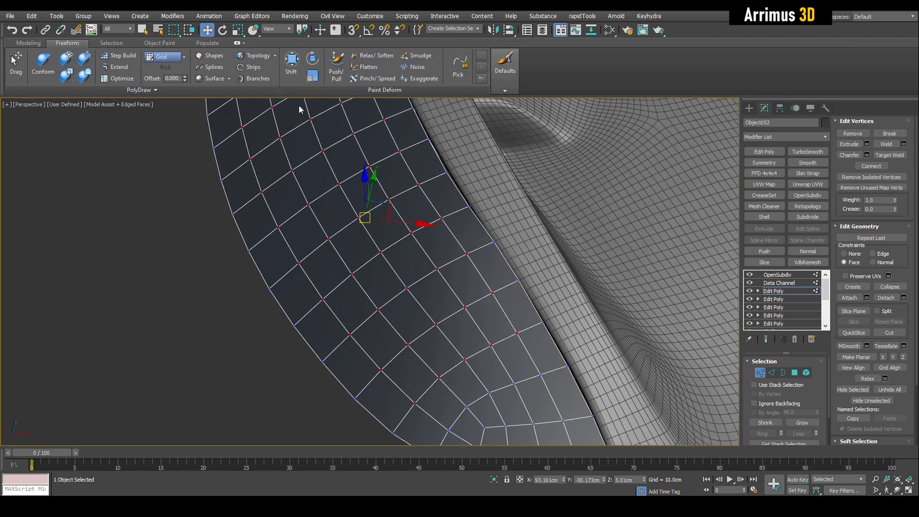
click(291, 61)
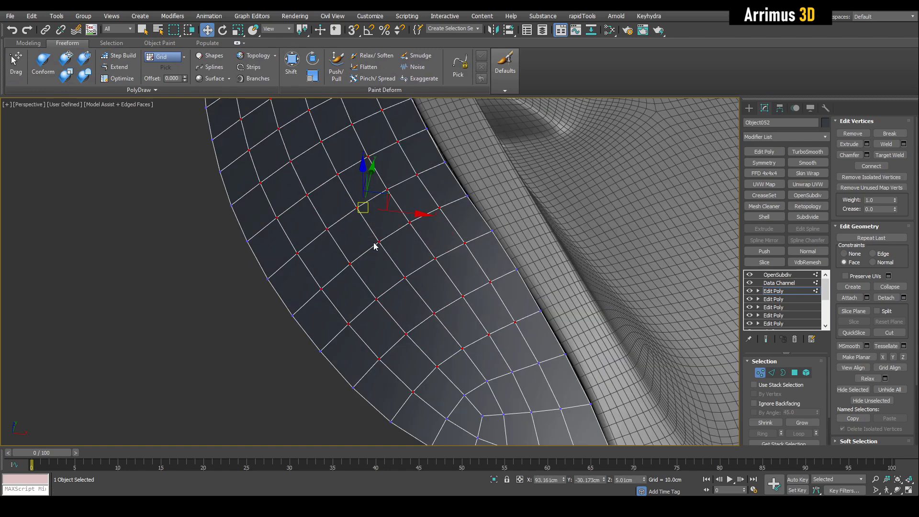
click(290, 65)
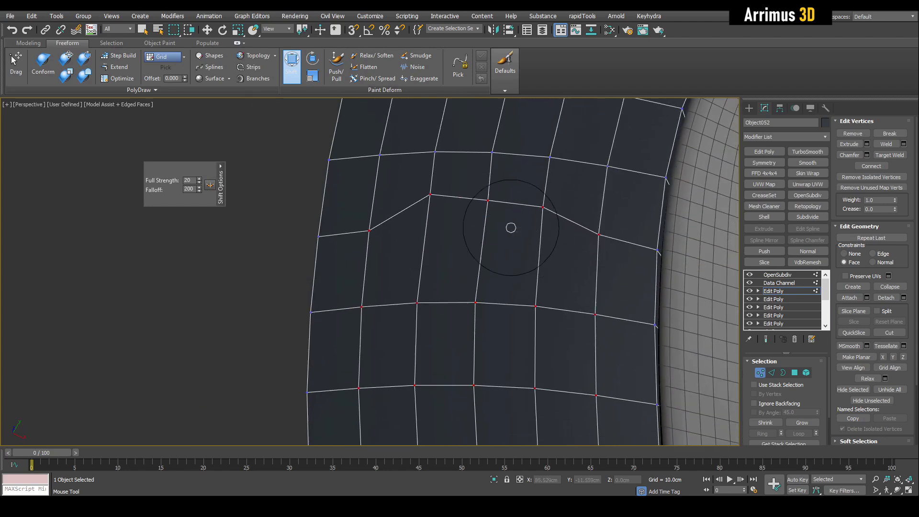
drag(510, 228, 579, 237)
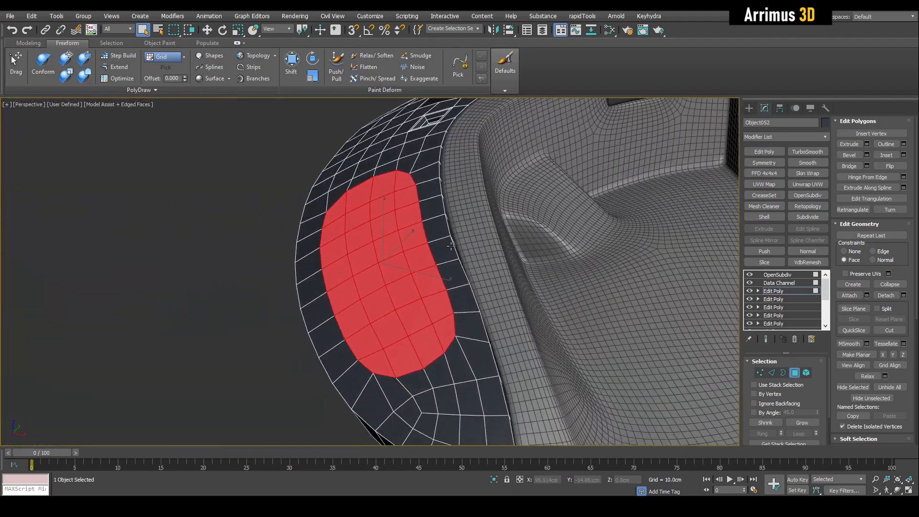
- Bevel the rounded patch inward with a negative outline amount to form the recess
drag(450, 246, 491, 270)
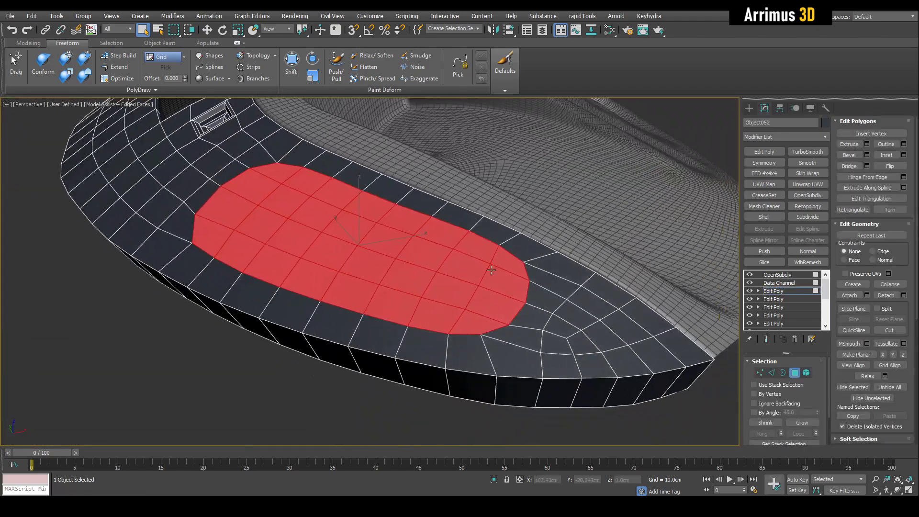
click(865, 155)
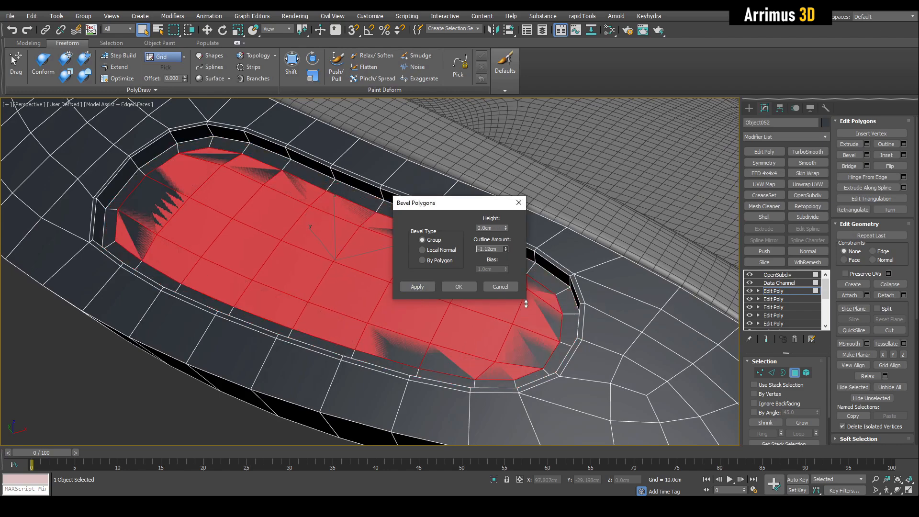
click(459, 286)
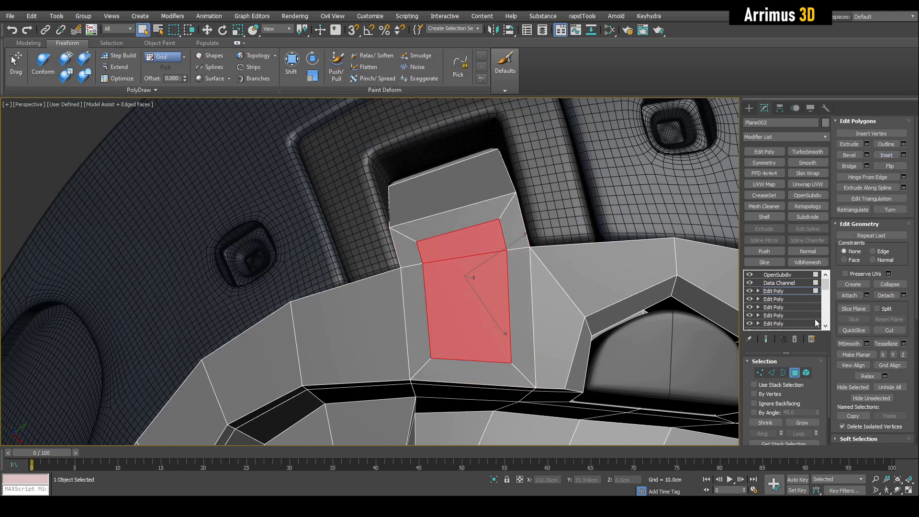
- Move the corner vertices of the second panel's inset polygon into a cleaner position, checking in Polygon mode
click(760, 372)
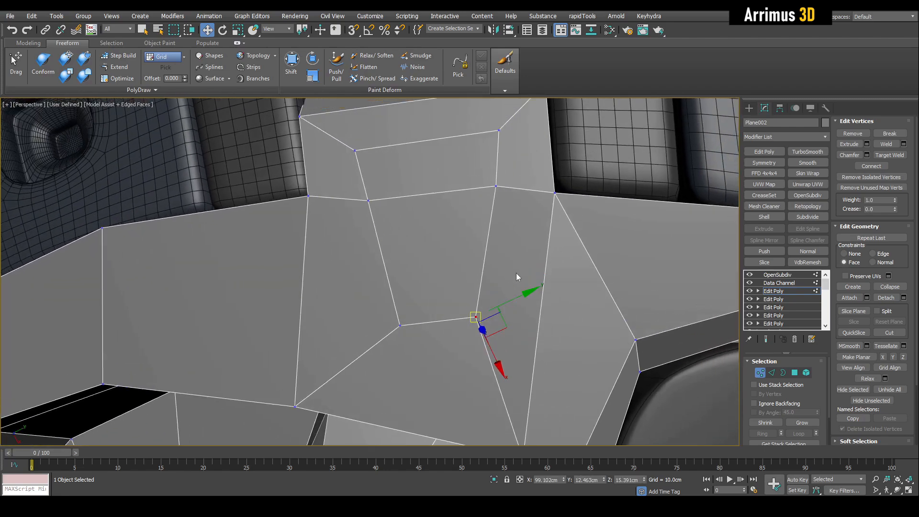
click(291, 61)
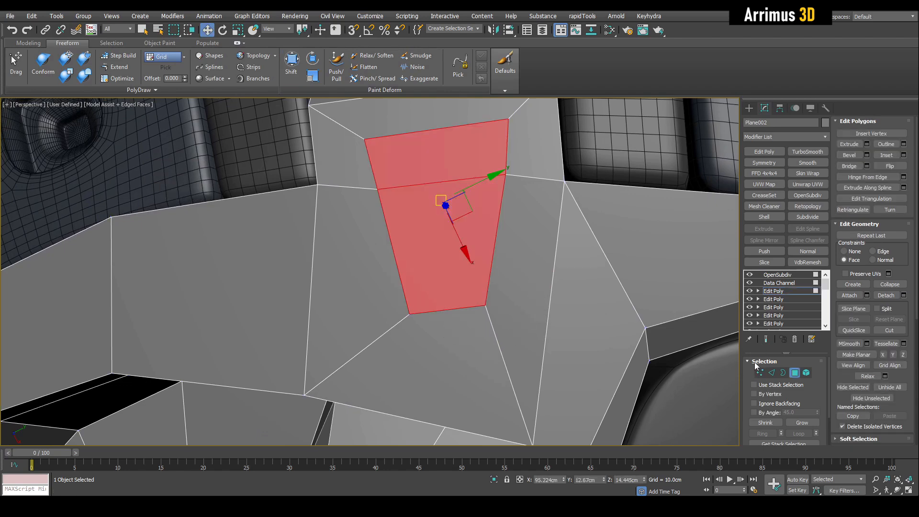
click(760, 372)
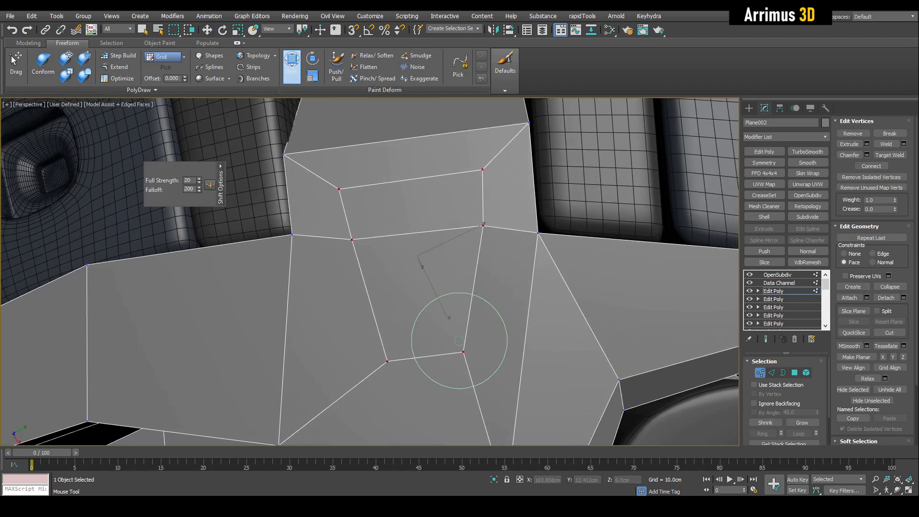
click(794, 372)
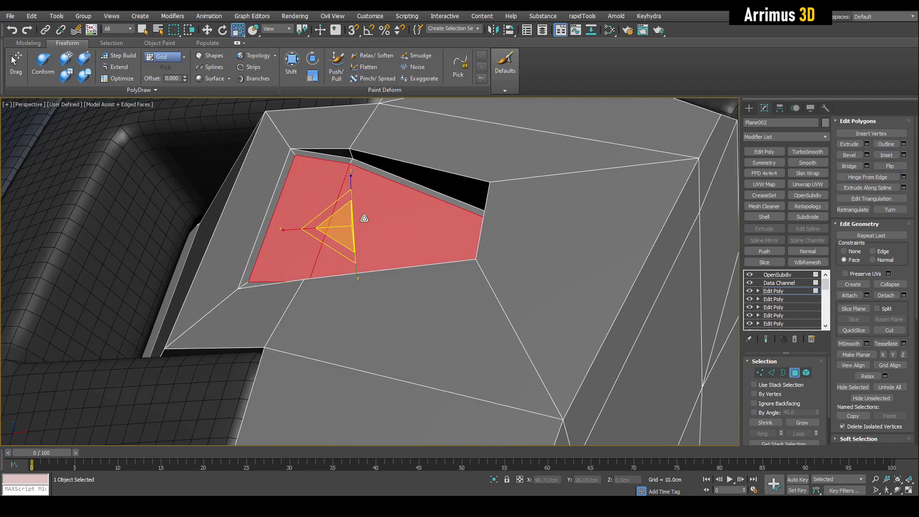
- Scale the inset polygon down so it sits smaller within its surrounding face
drag(345, 211, 316, 246)
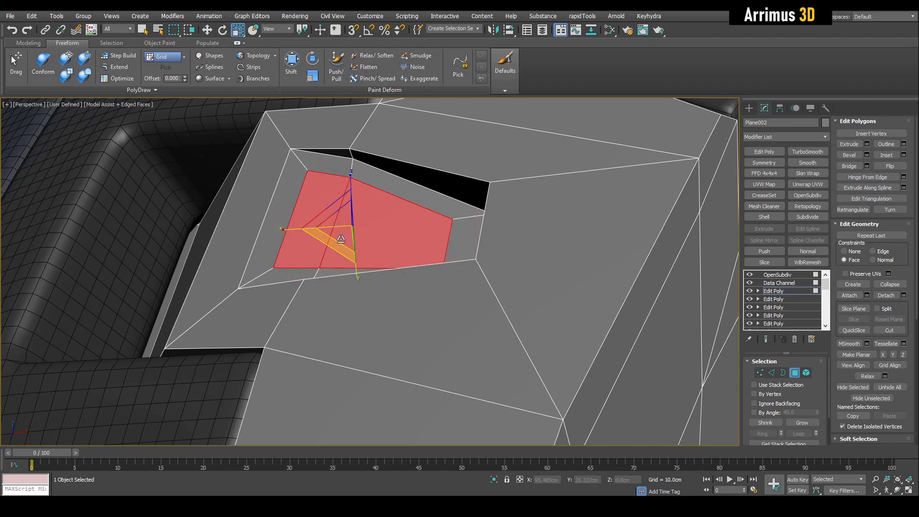